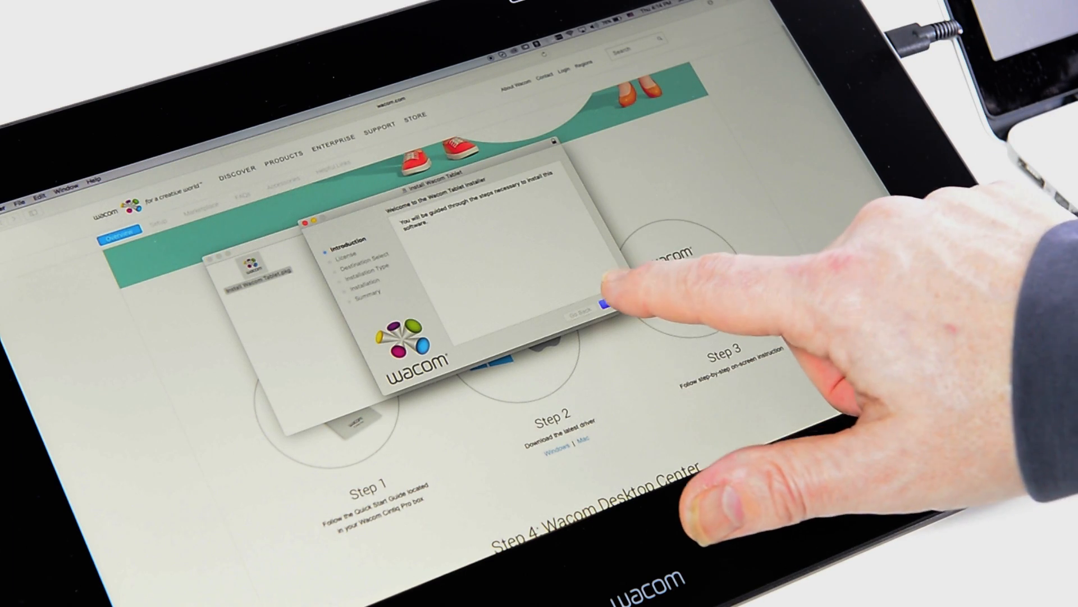
Step: Continue past the Wacom installer's Introduction screen to reach the Software License Agreement
click(581, 305)
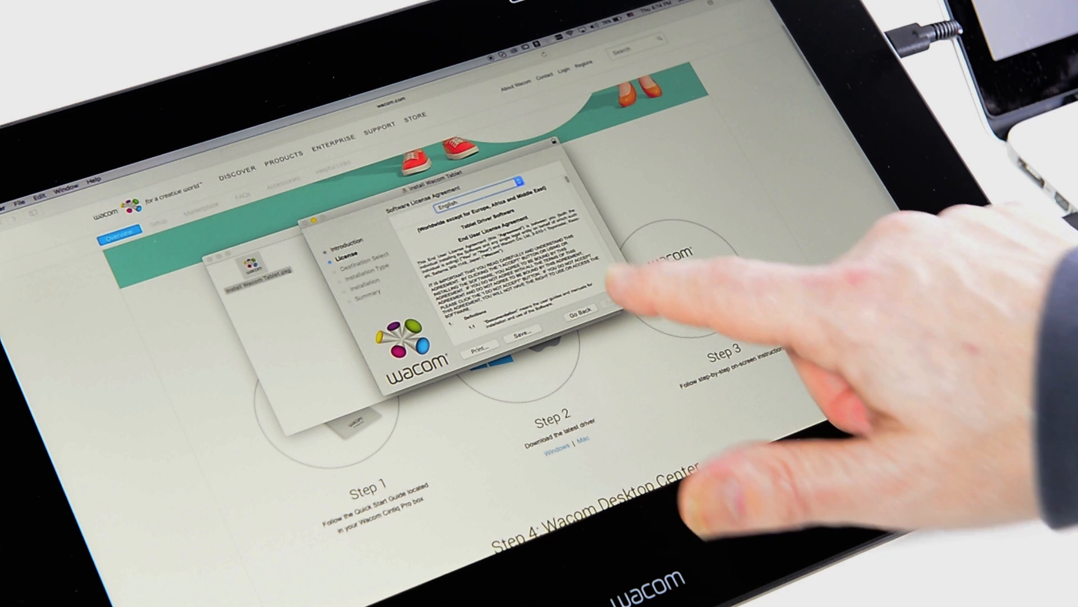